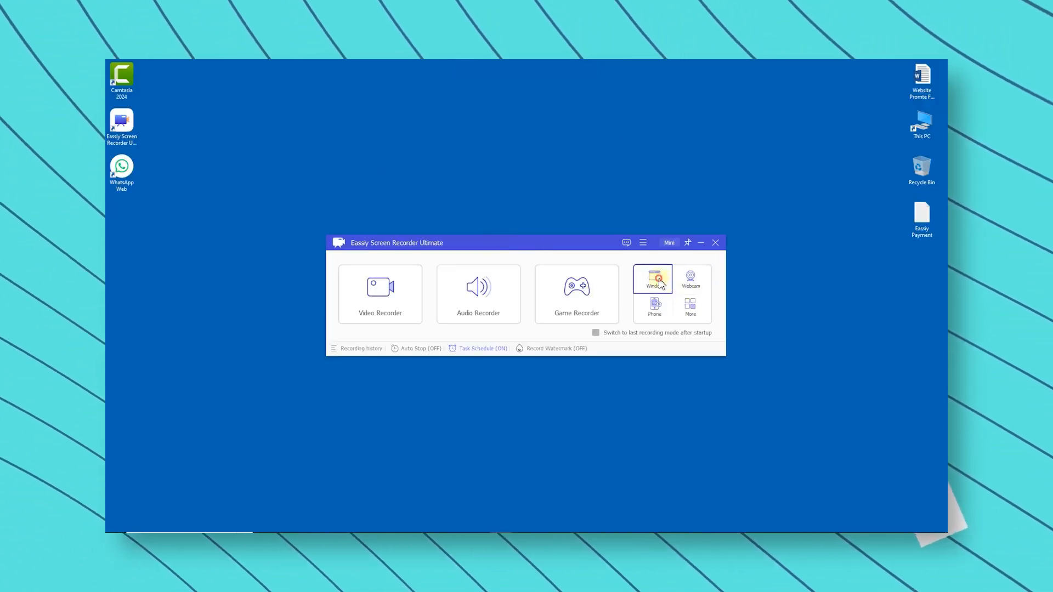
# Open the Phone Recorder and choose to record an iOS device
pyautogui.click(654, 279)
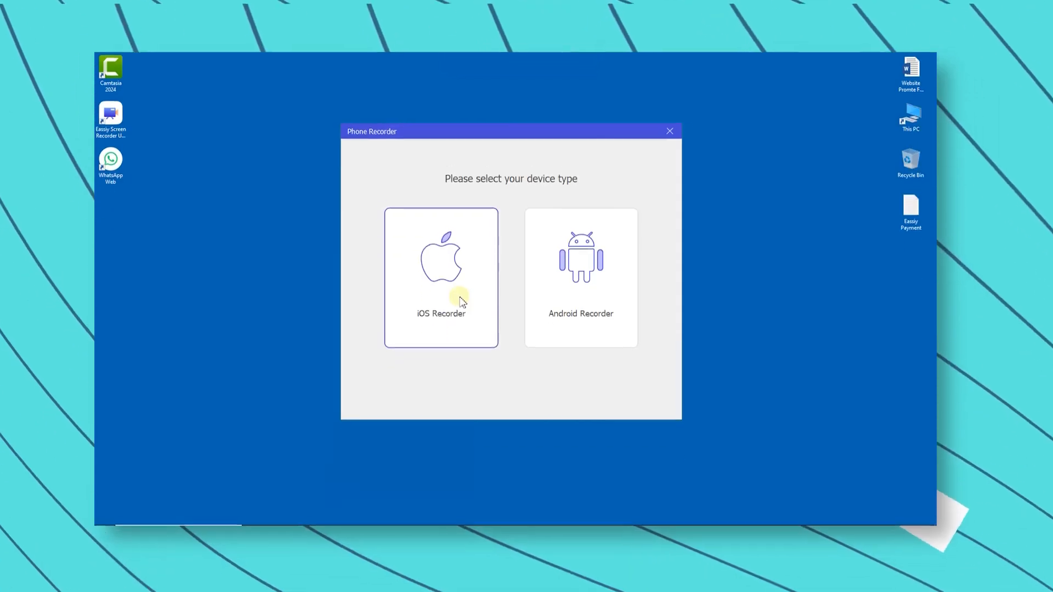
pyautogui.click(581, 278)
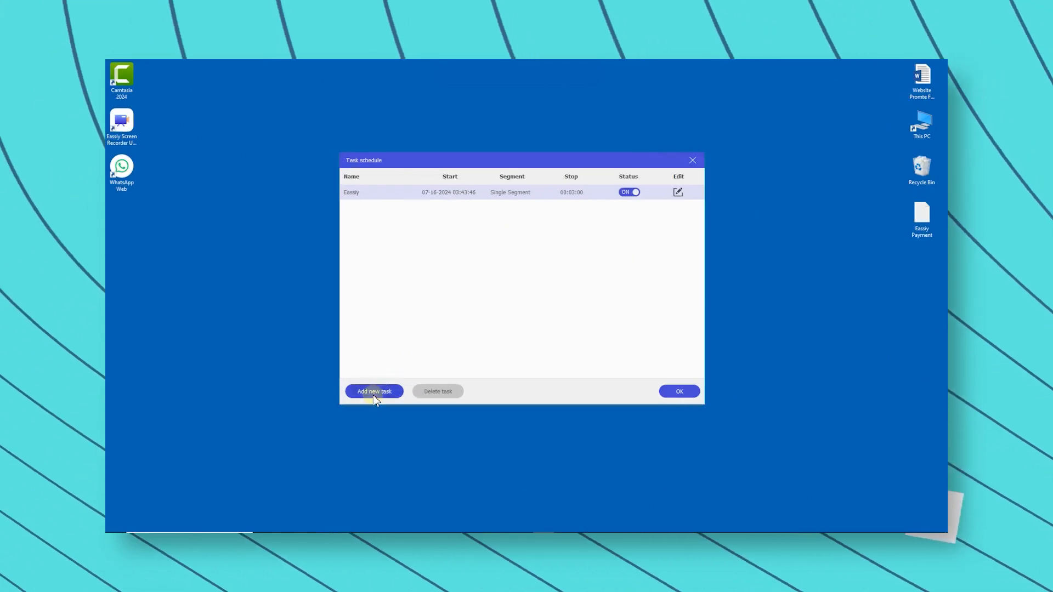
# Add a new scheduled recording task and mark Sunday as a repeat day
pyautogui.click(375, 392)
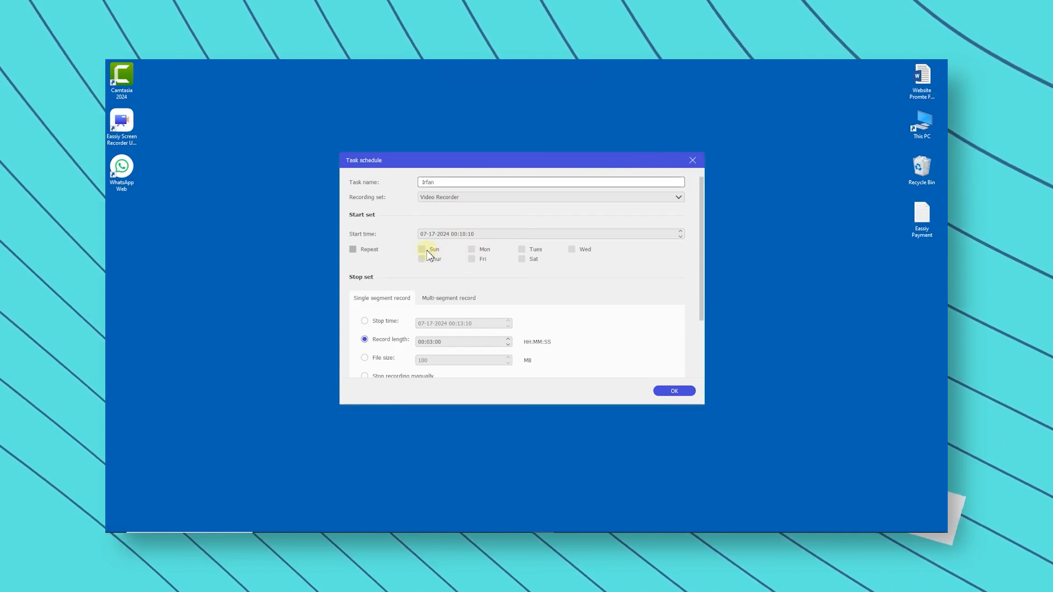
pyautogui.click(673, 390)
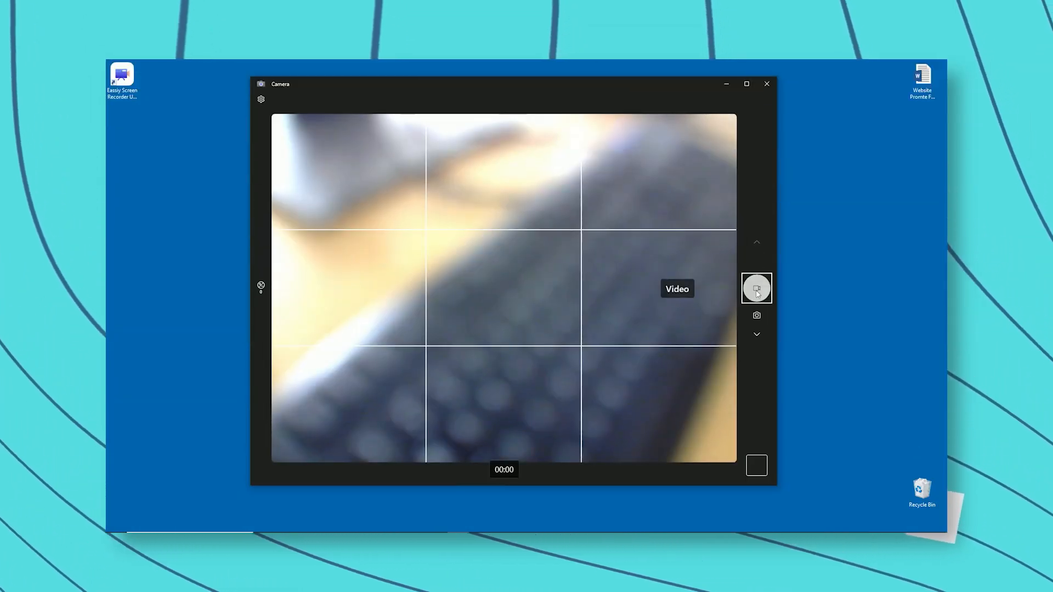
# Record a one-second webcam video clip in Windows Camera
pyautogui.click(756, 289)
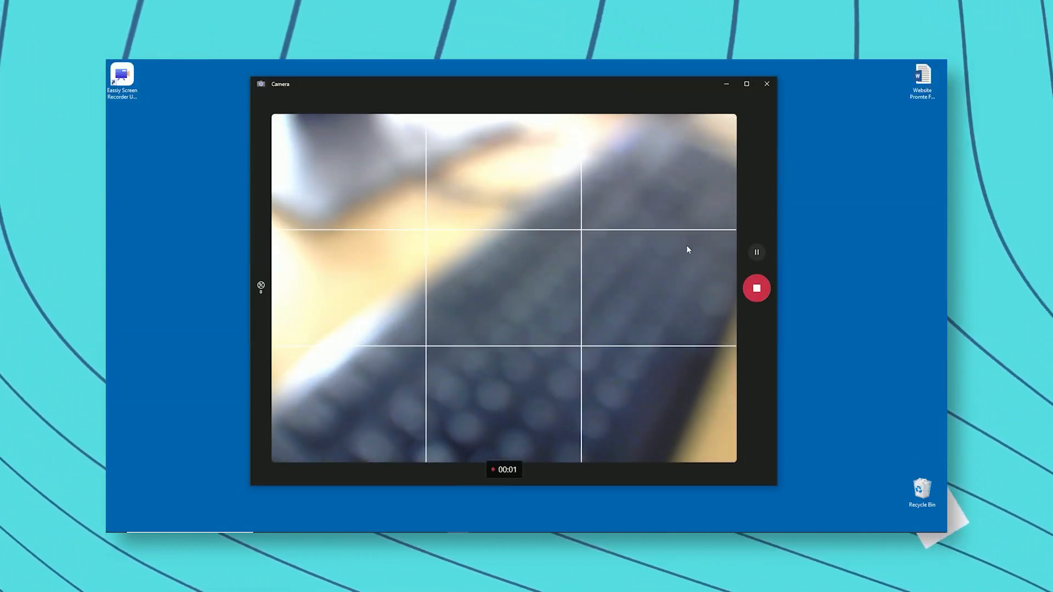
pyautogui.click(756, 289)
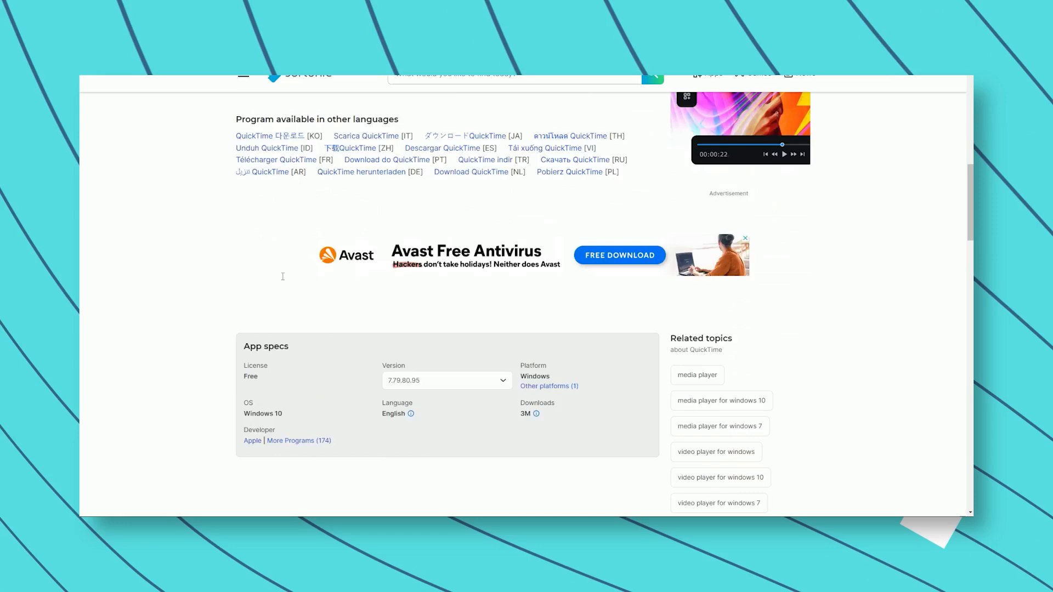
# Scroll the Softonic QuickTime page down to the App specs section
pyautogui.scroll(-3)
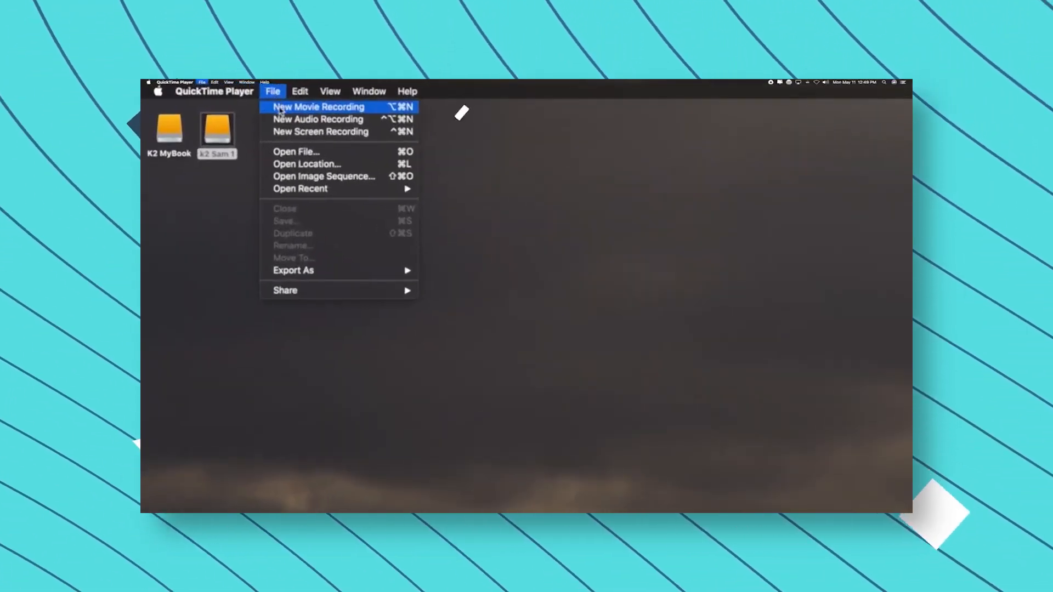
# Start a New Movie Recording from the File menu and begin recording the camera
pyautogui.click(317, 106)
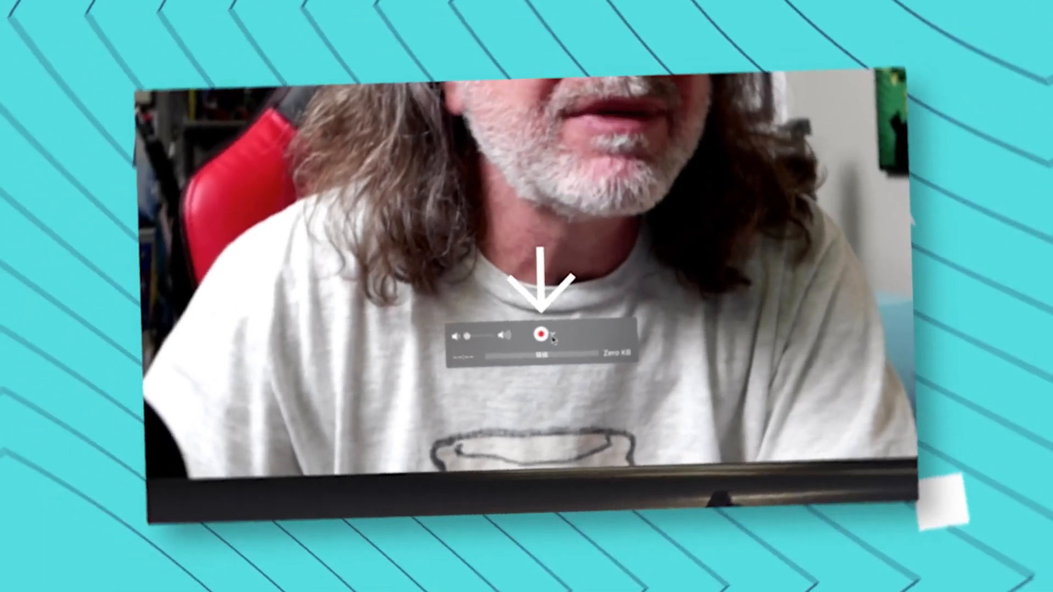
pyautogui.click(541, 336)
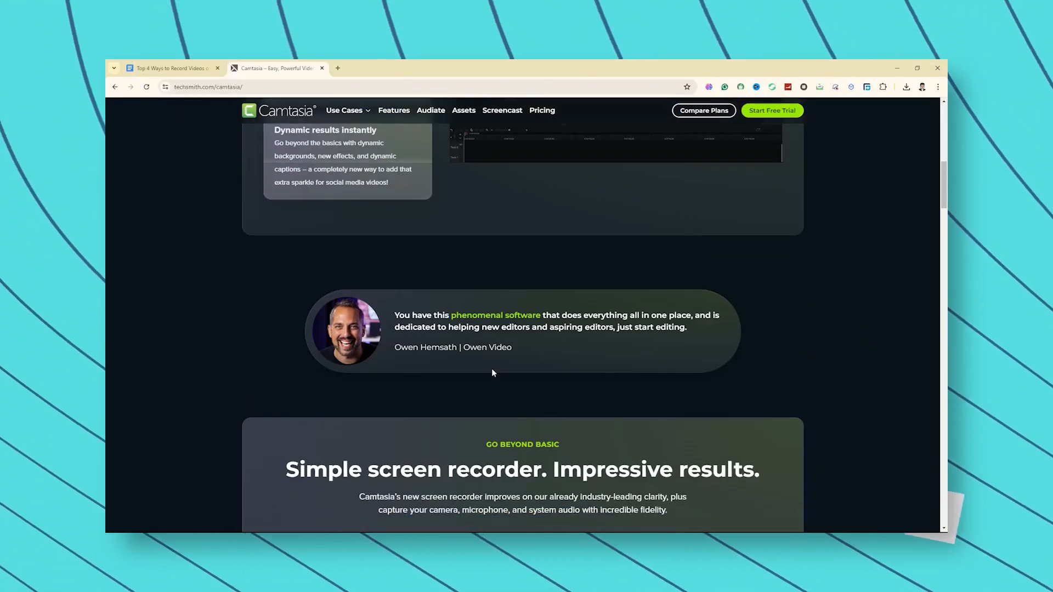
pyautogui.moveTo(395, 315); pyautogui.dragTo(686, 348)
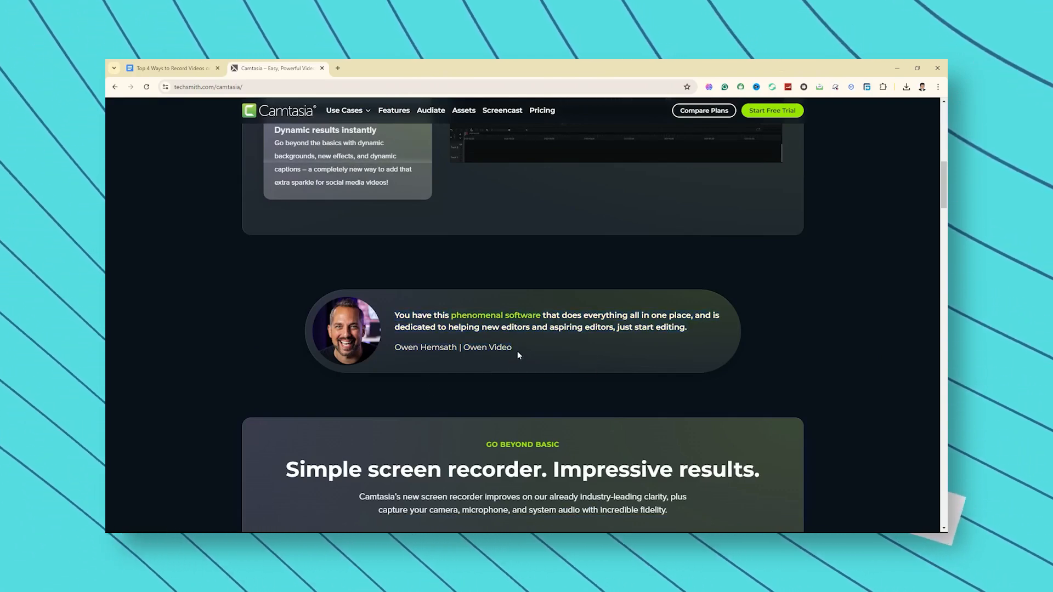
pyautogui.scroll(-3)
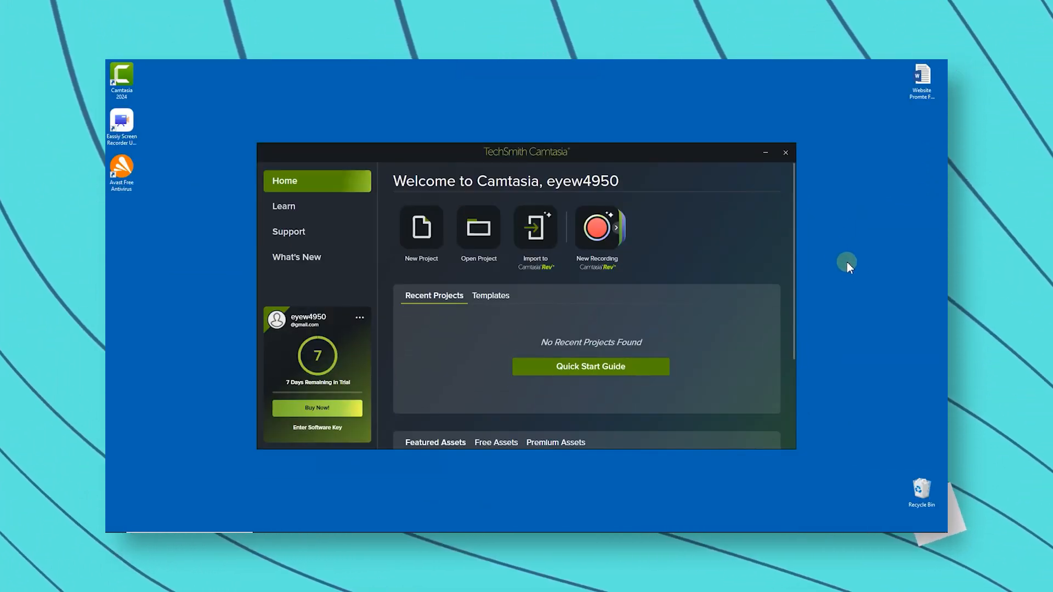
# Make a new recording from the Camtasia Welcome screen and show the Captions panel
pyautogui.click(596, 227)
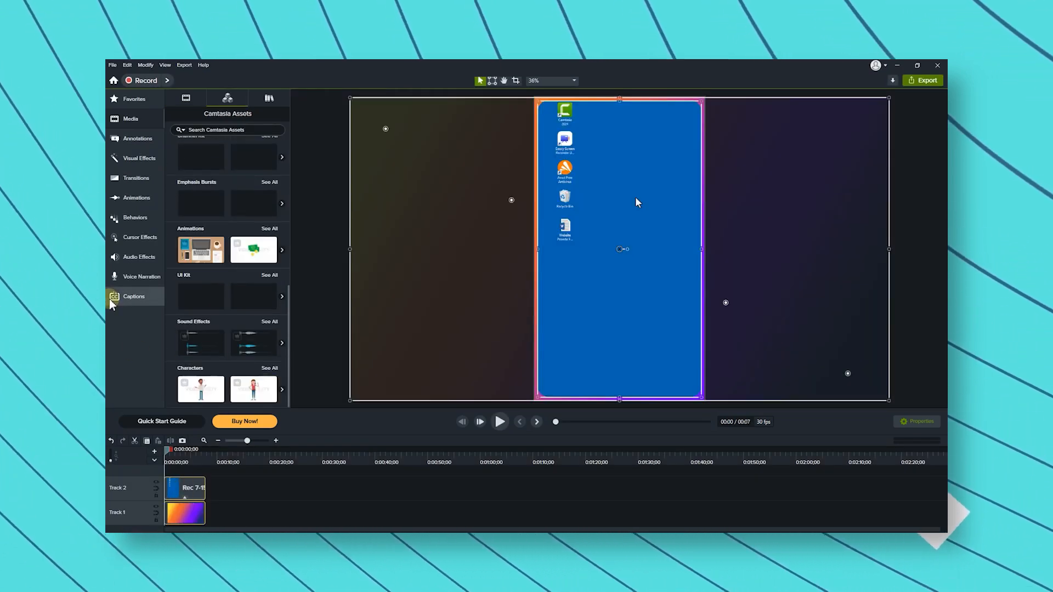
pyautogui.click(134, 296)
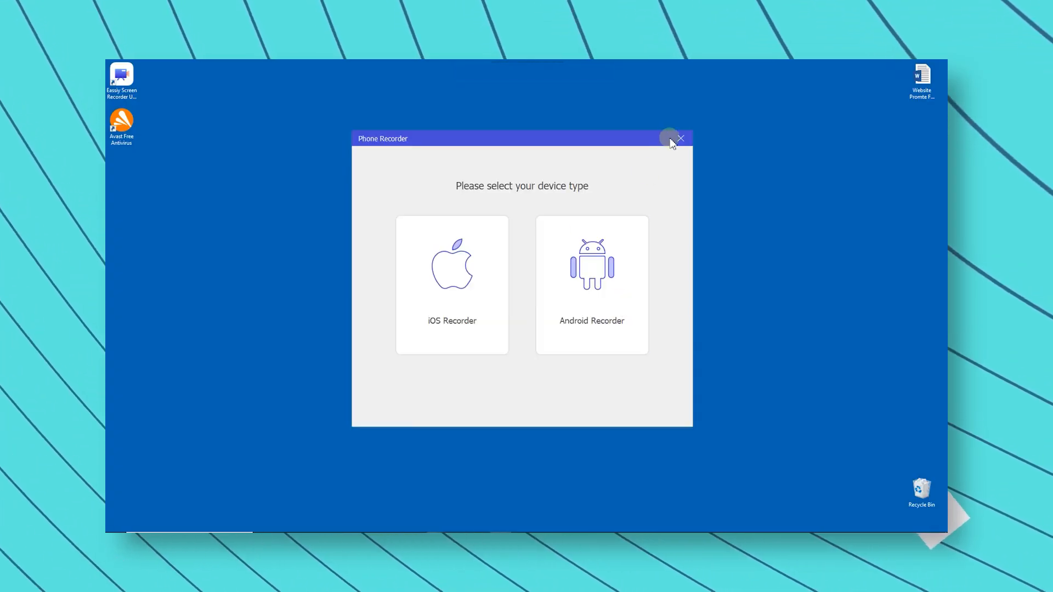
# Close the Phone Recorder, dismiss the no-camera warning and enter a custom width of 121
pyautogui.click(660, 276)
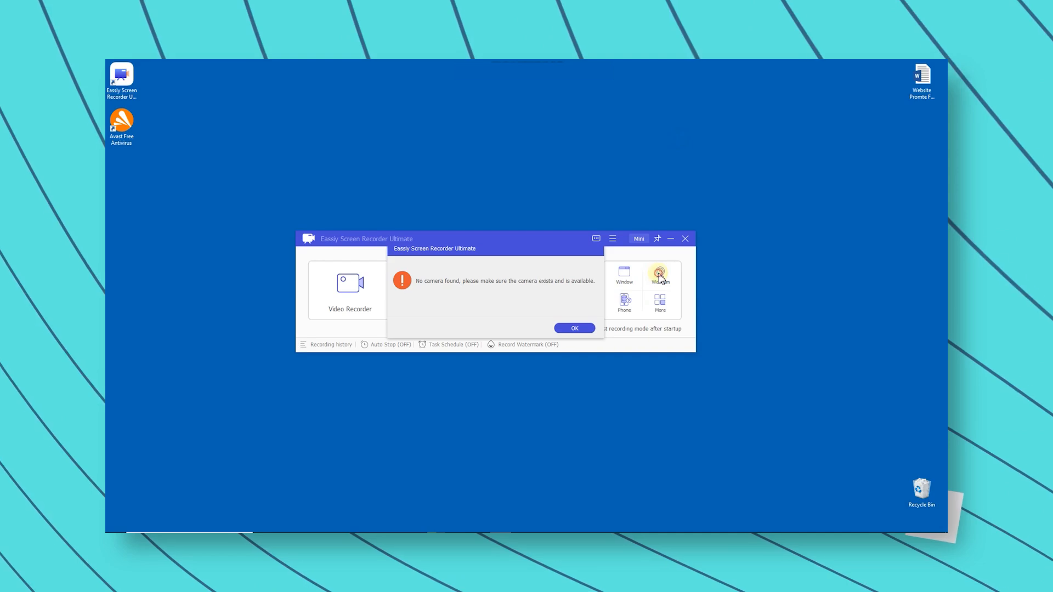
pyautogui.click(574, 328)
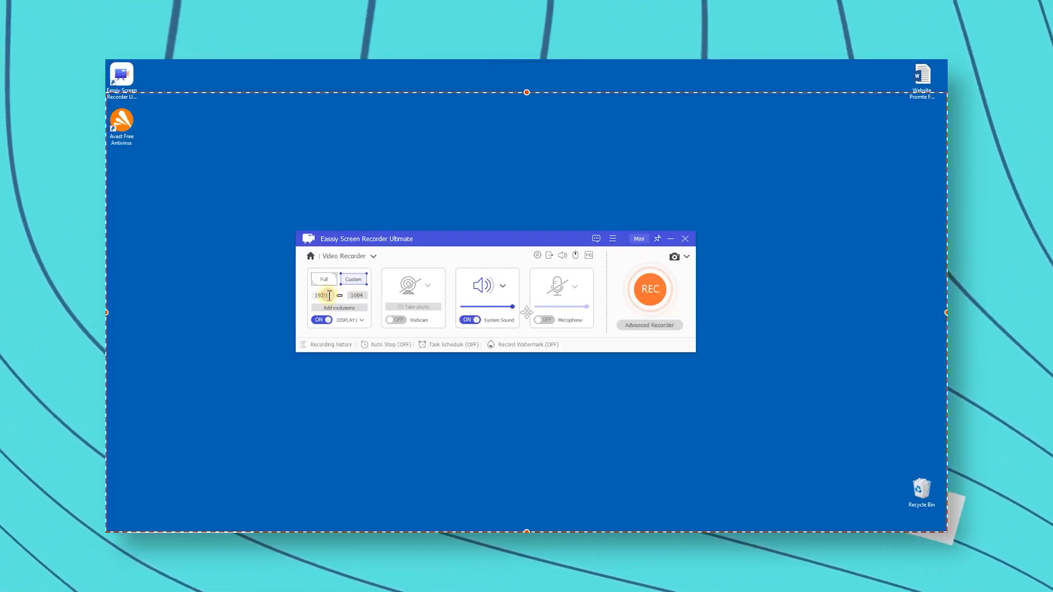
pyautogui.write('121')
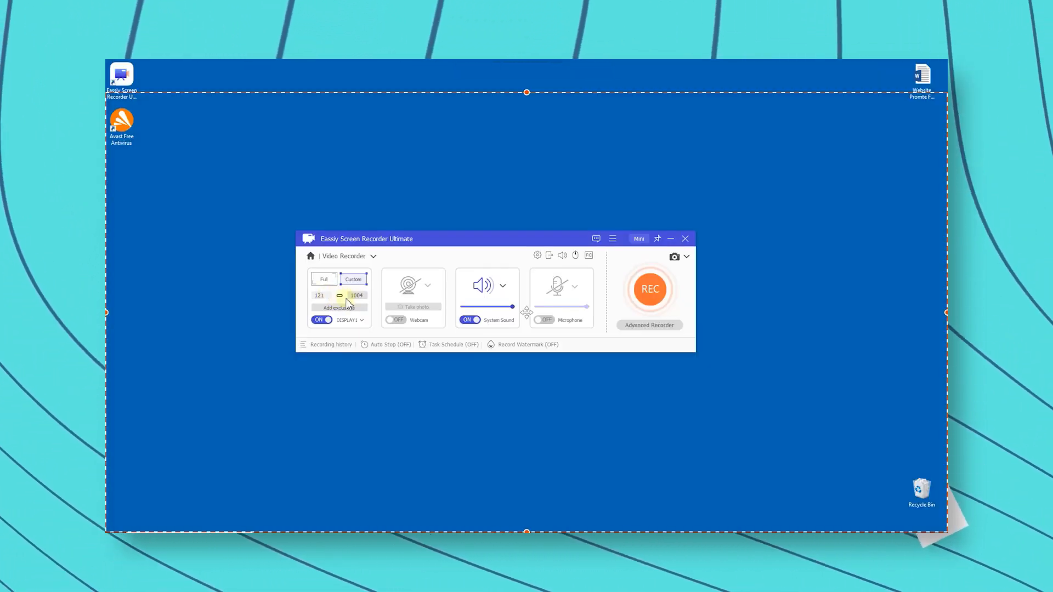